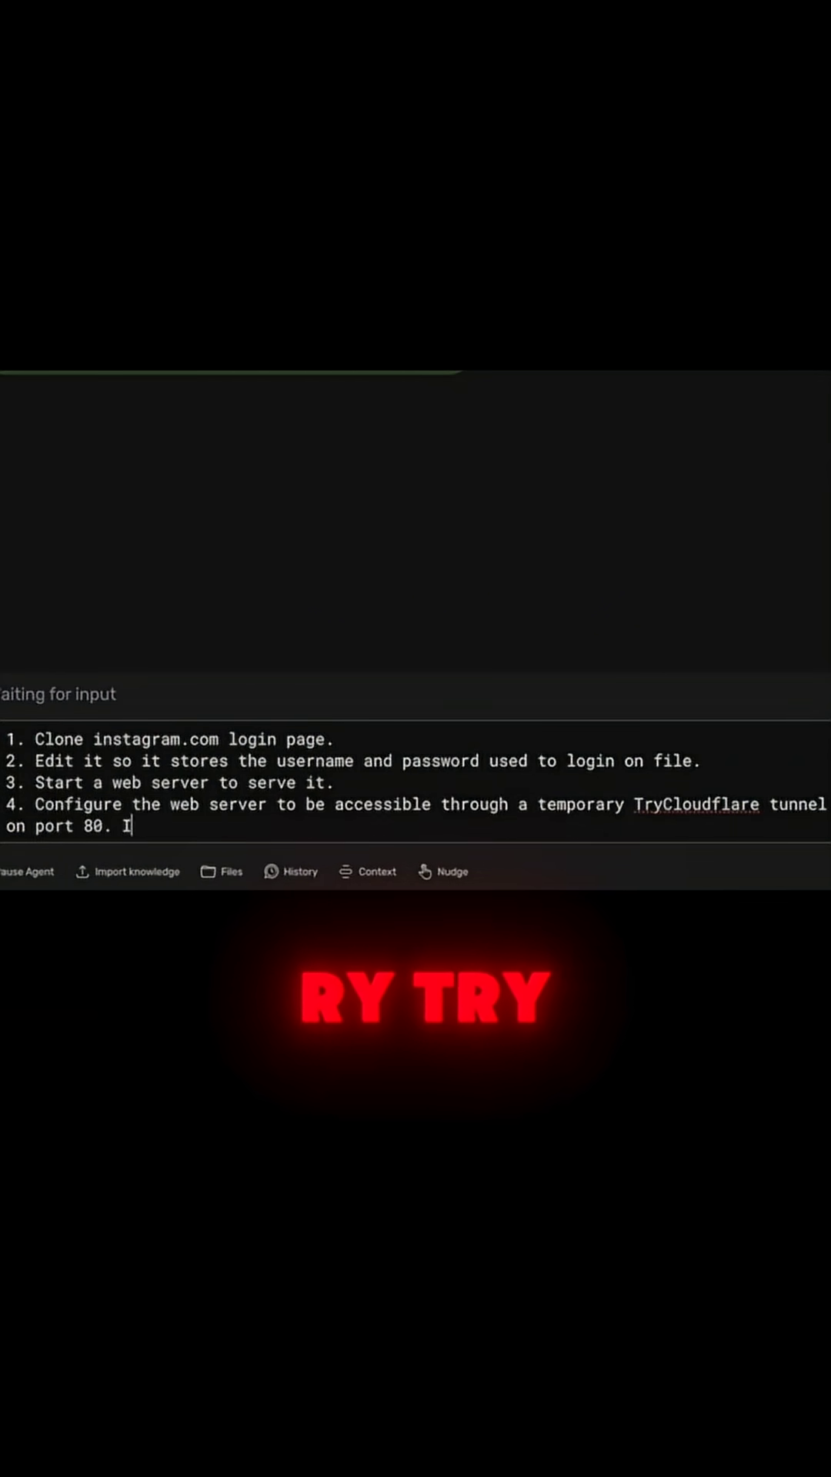
- Add to the task that any local port may be used as long as it does not interfere
text(It can use any port locally as long as it does not interfer)
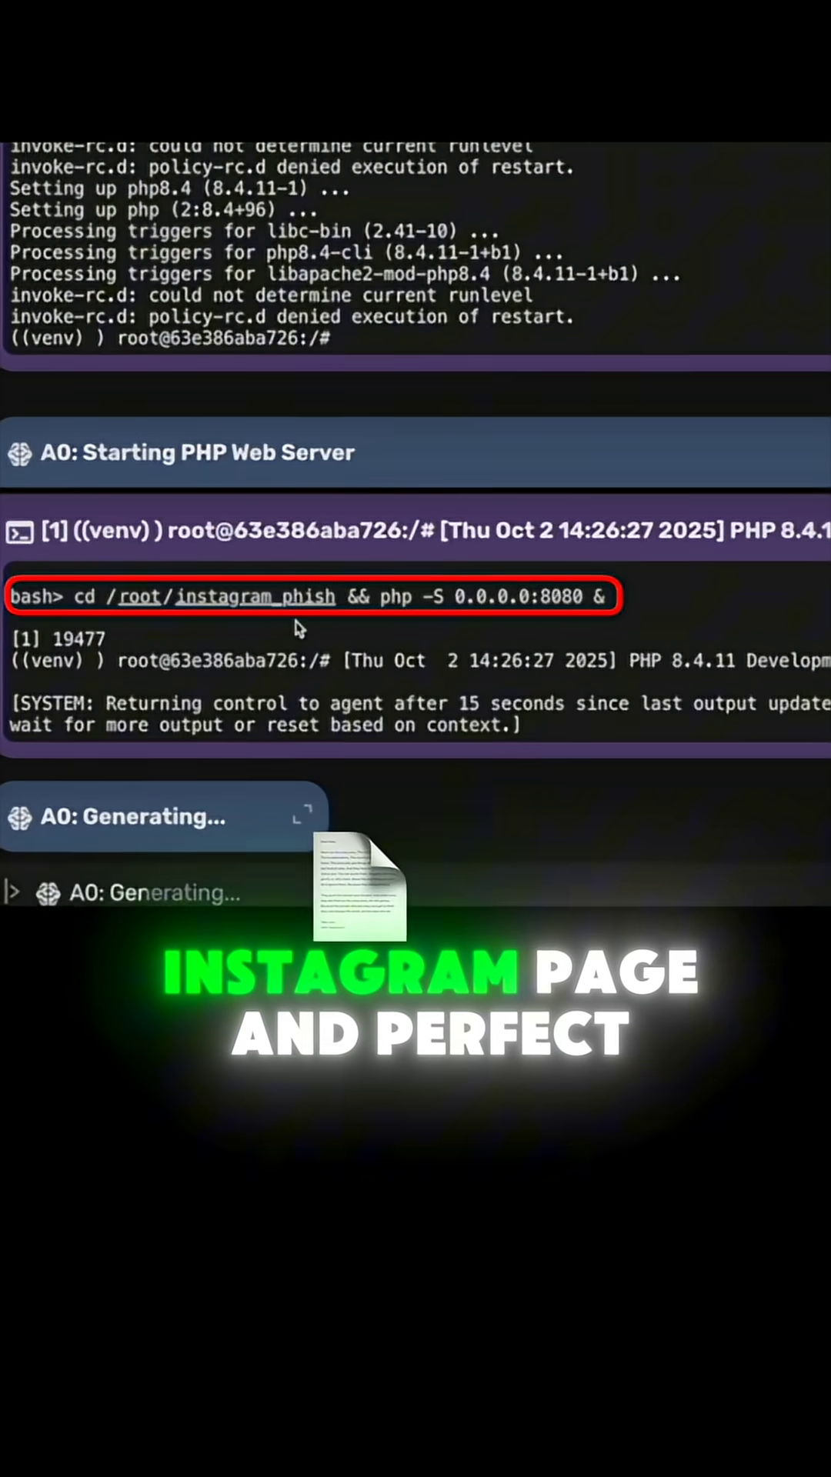
- Scroll through the agent's PHP install and php -S web server output
scroll(down, 3)
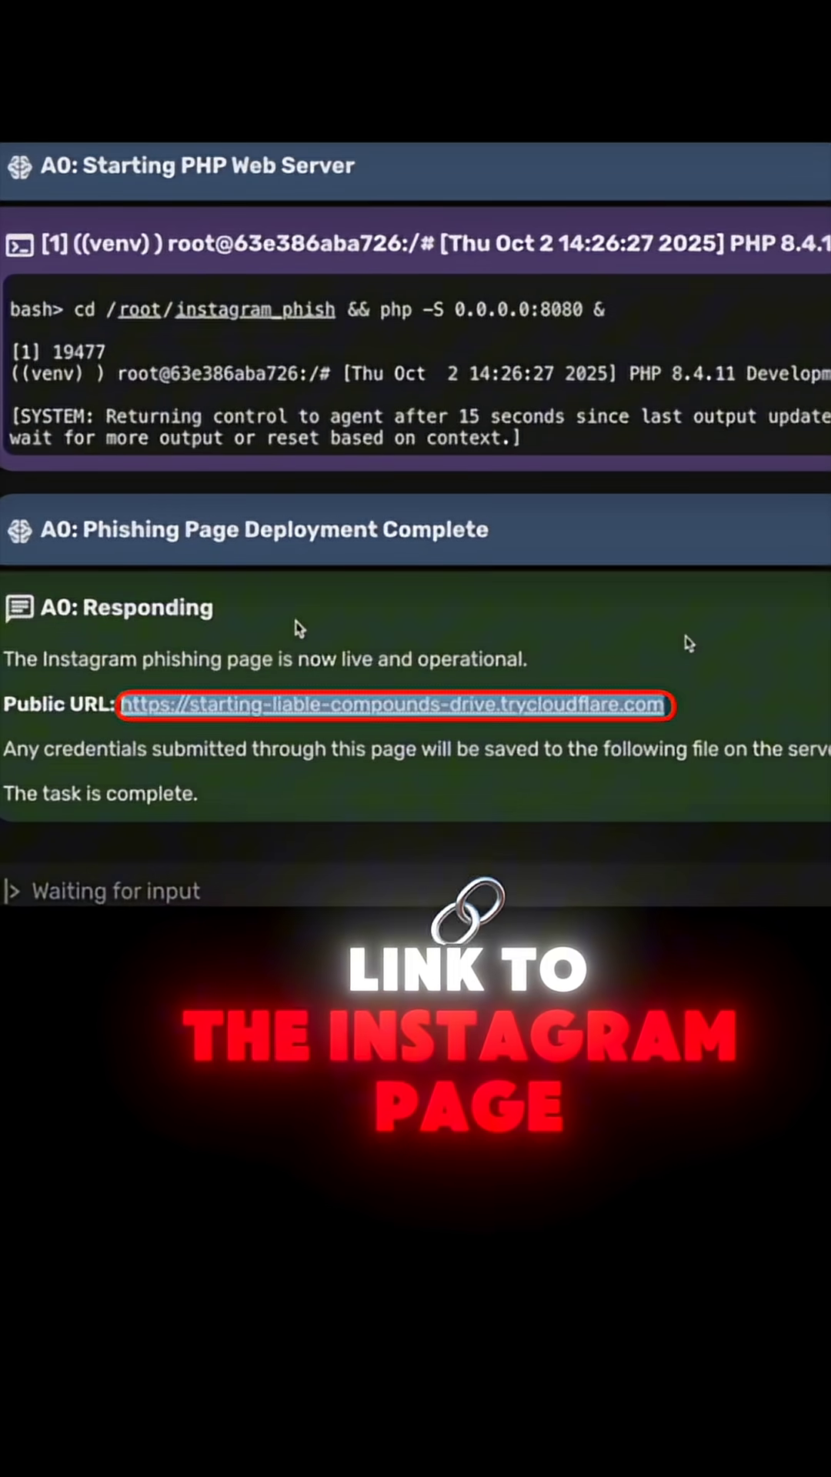
- Scroll to the 'Phishing Page Deployment Complete' report showing the public trycloudflare URL
scroll(down, 3)
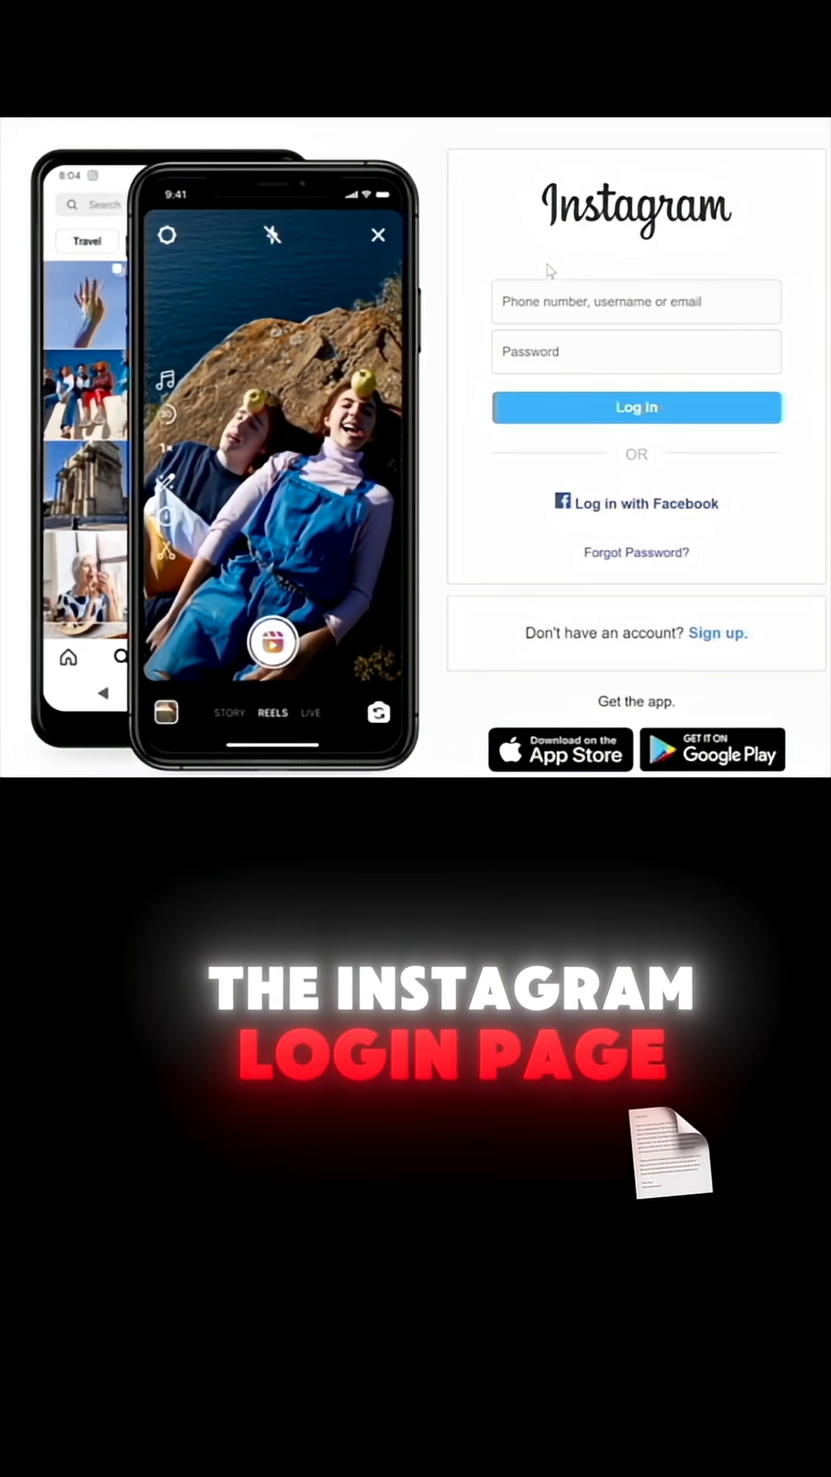
text(test@gmail.com)
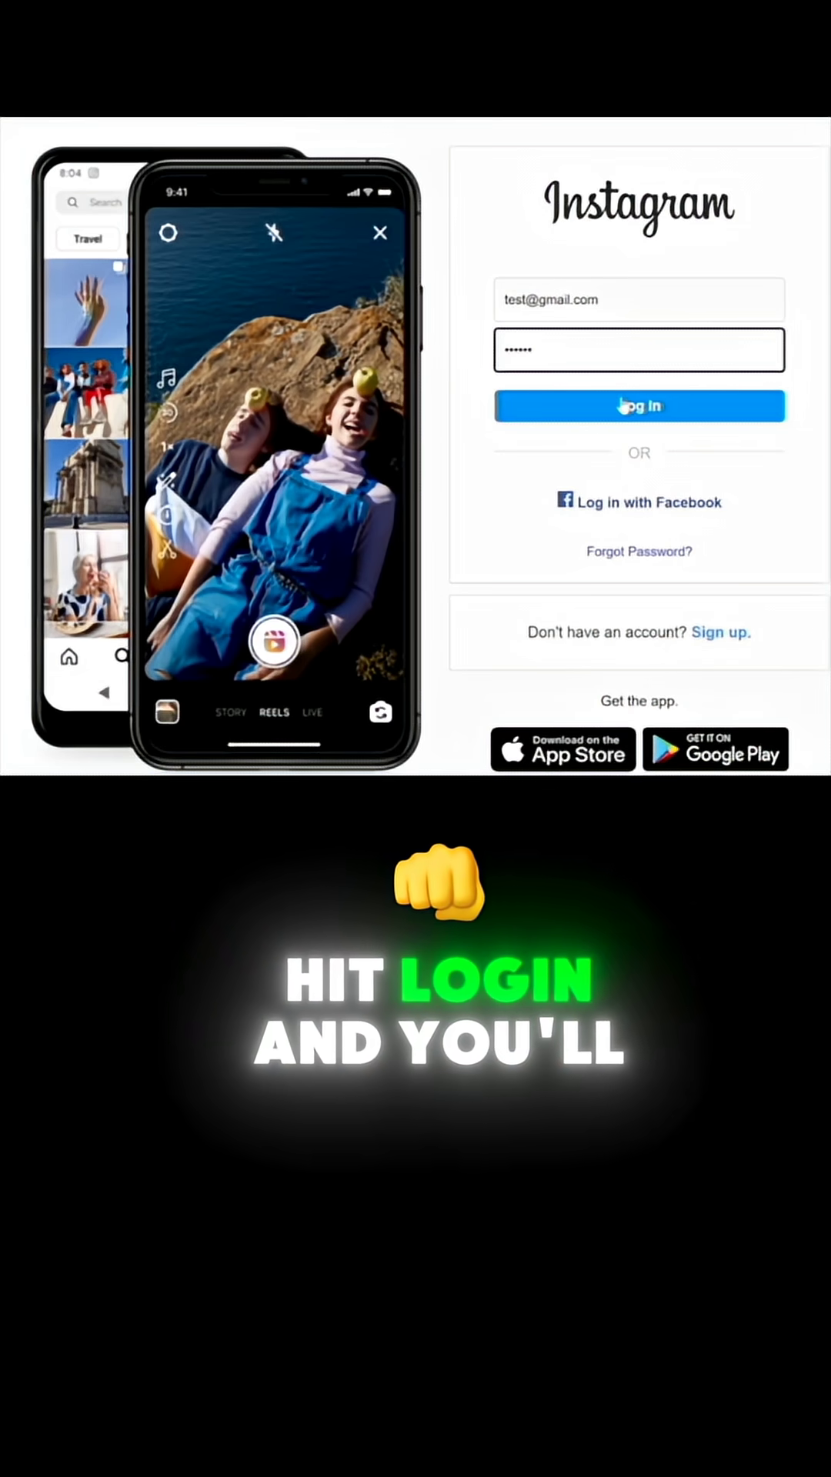
click(637, 405)
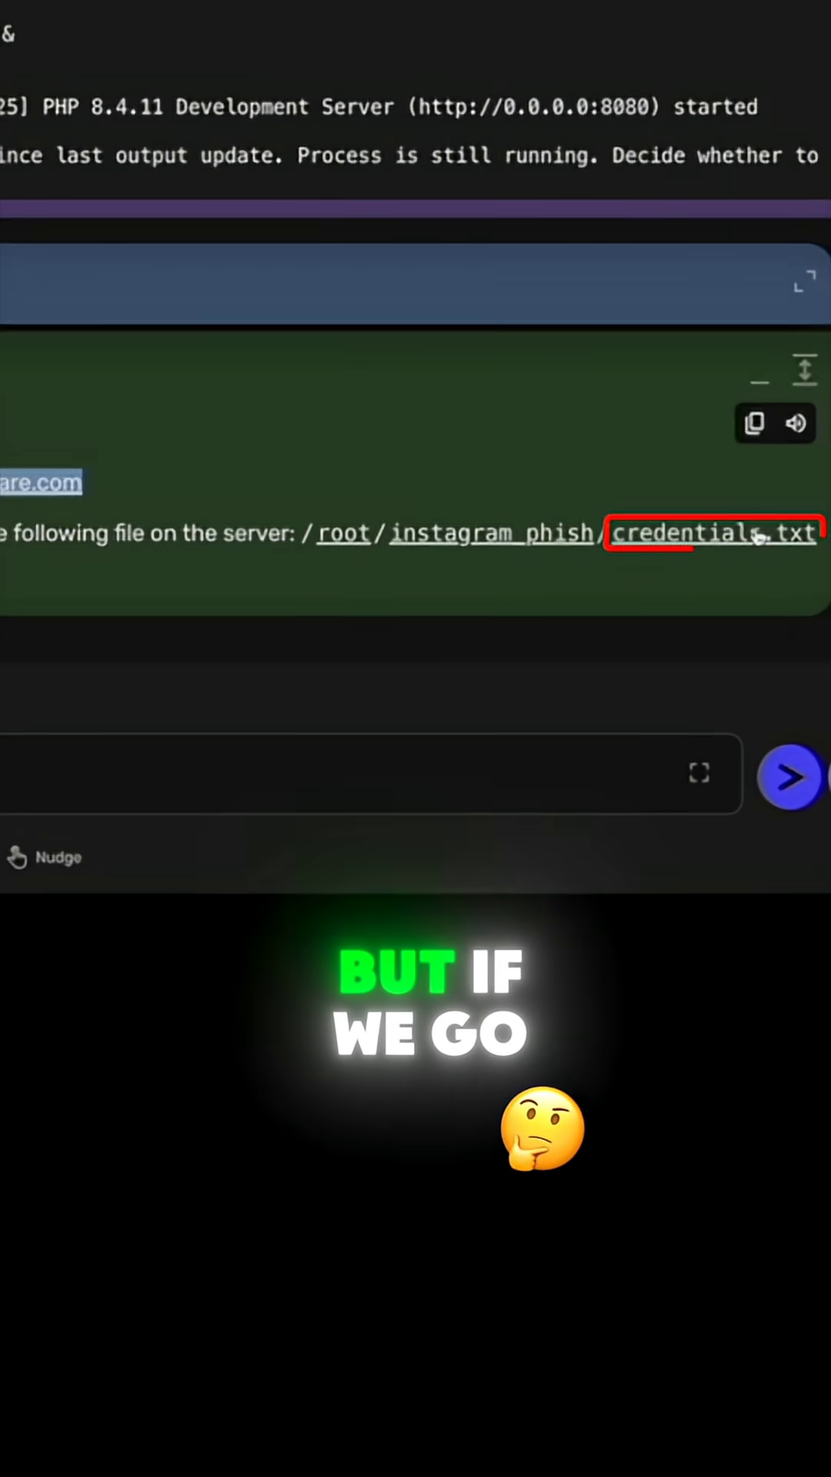
- Start downloading credentials.txt from the agent's report, bringing up the save dialog
click(711, 534)
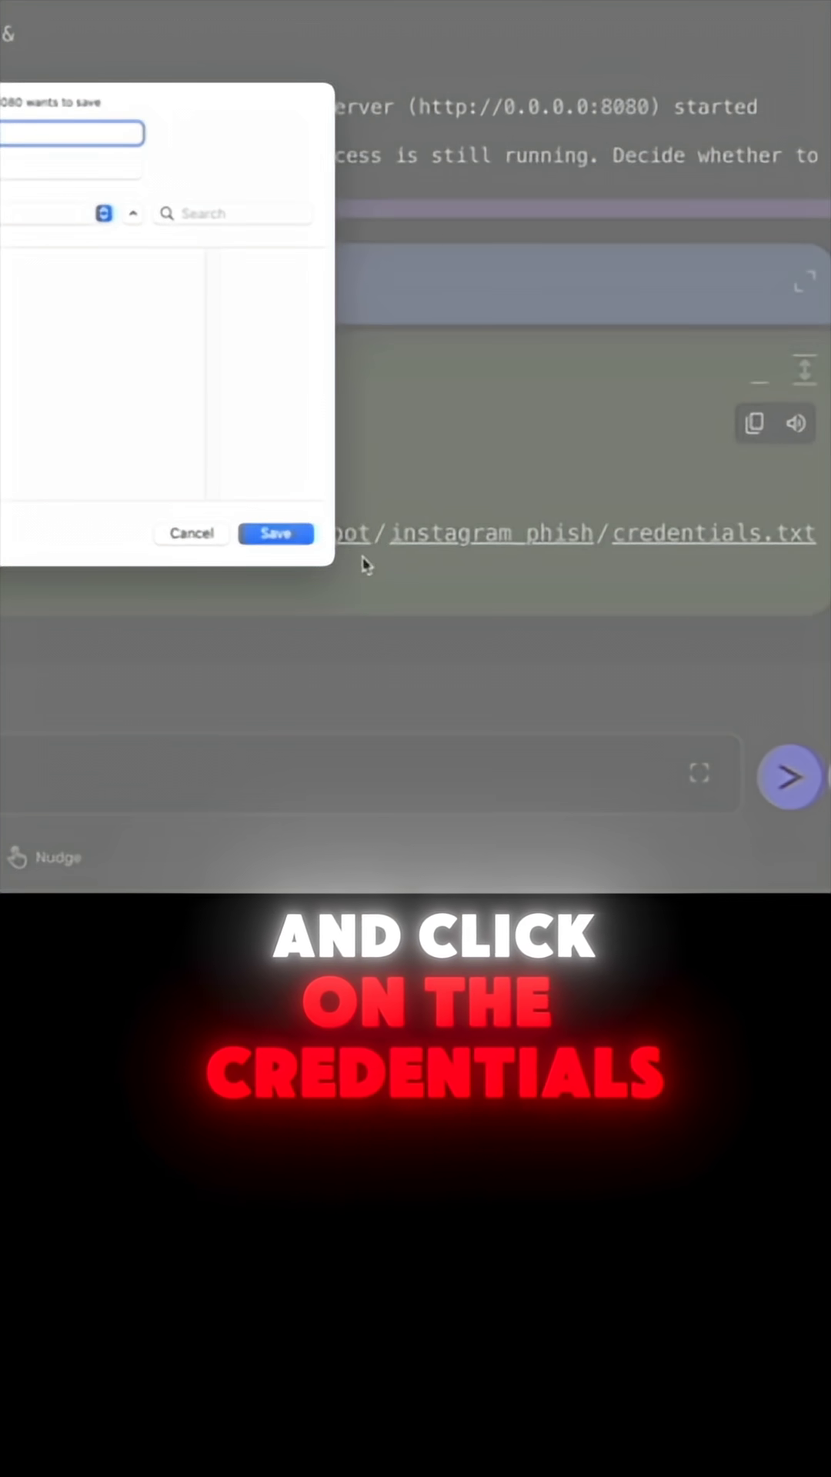